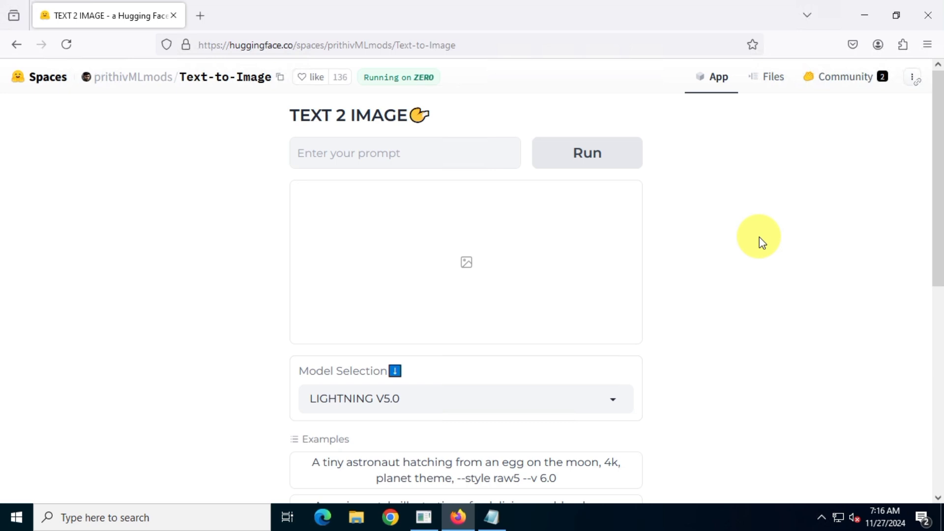
pyautogui.moveTo(838, 253)
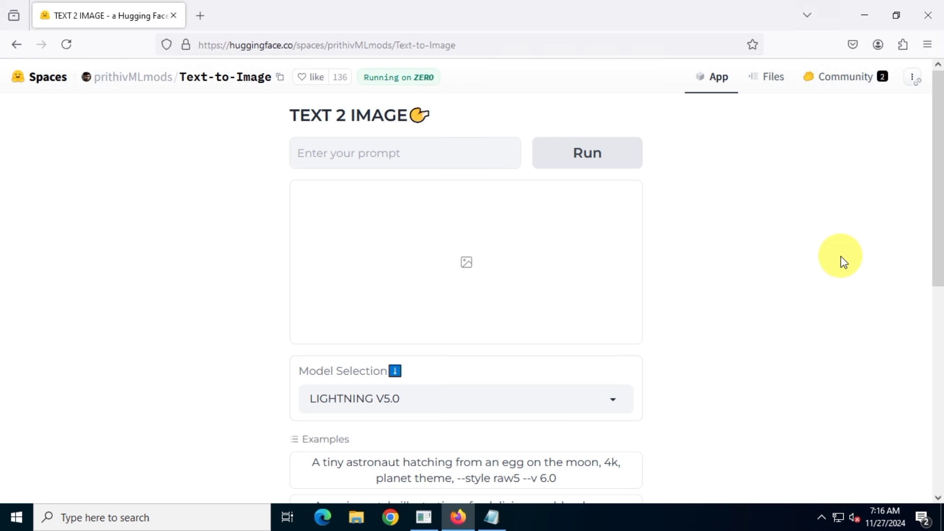
pyautogui.moveTo(298, 122)
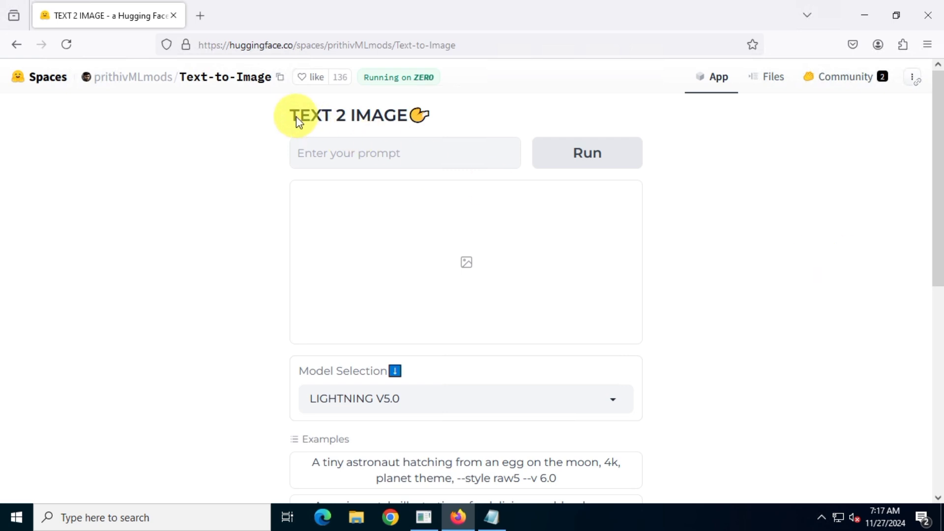
pyautogui.moveTo(370, 167)
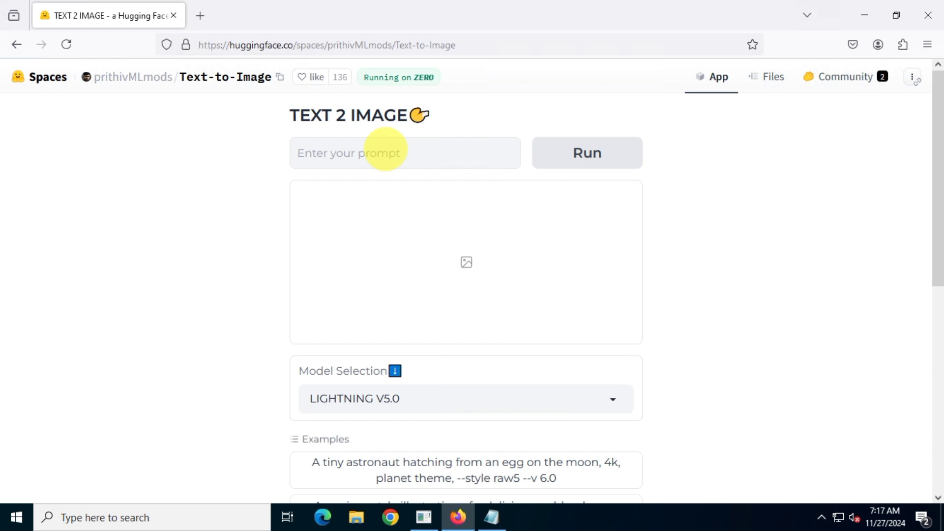
# - Paste the twilight forest prompt from Notepad into the Text-to-Image prompt box
pyautogui.doubleClick(313, 370)
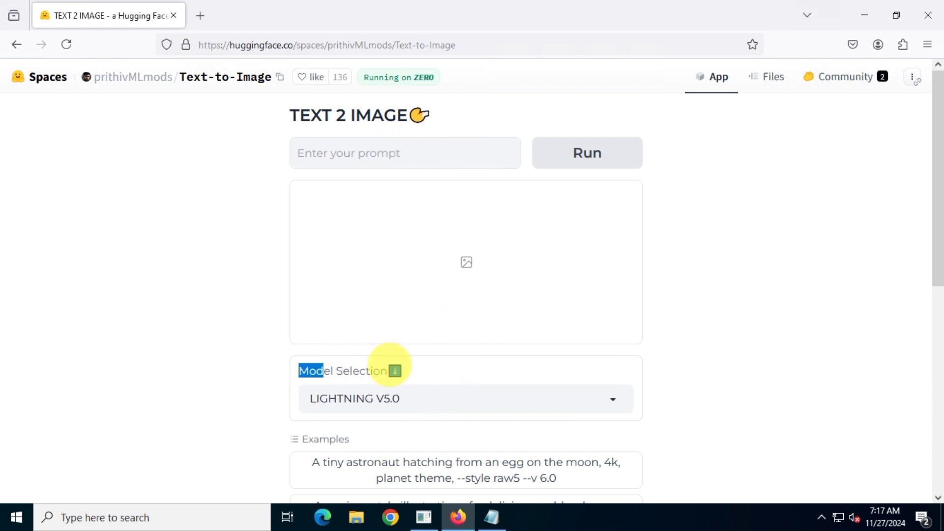
pyautogui.moveTo(573, 378)
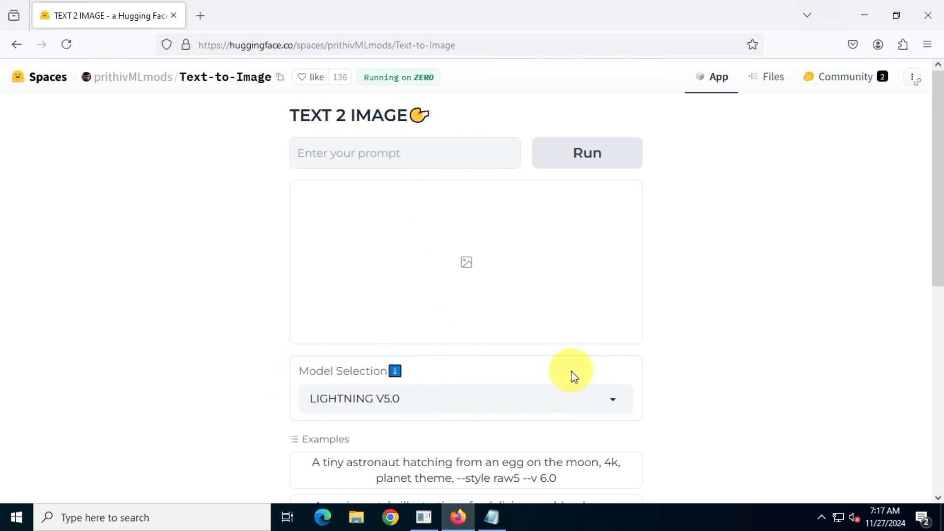
pyautogui.scroll(-3)
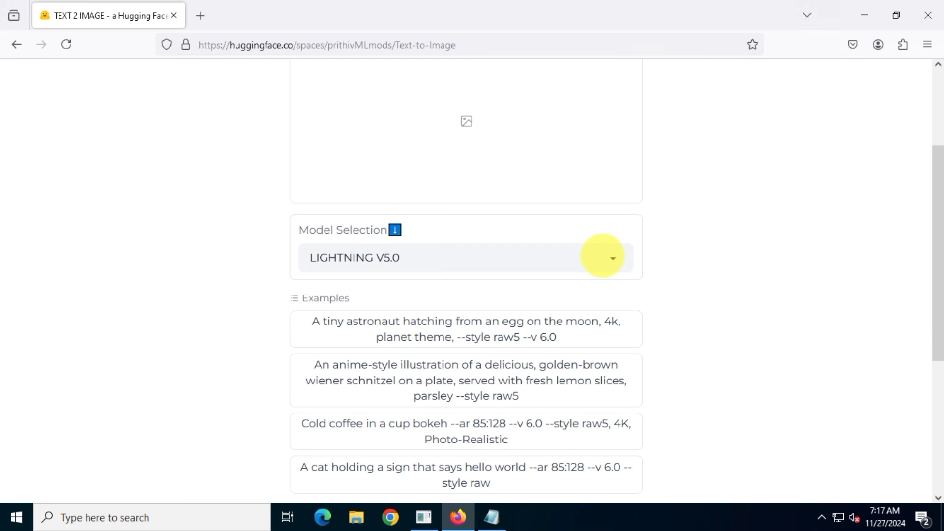
pyautogui.moveTo(738, 291)
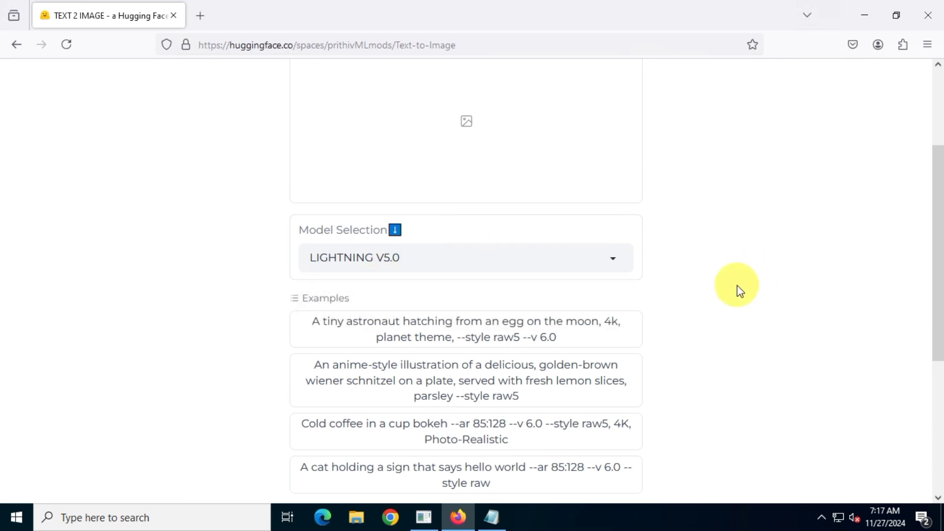
pyautogui.doubleClick(325, 298)
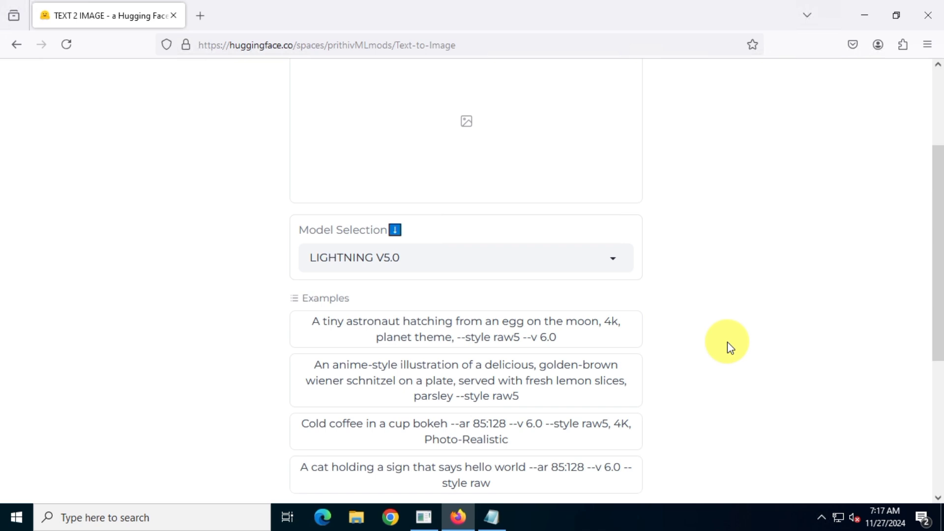
pyautogui.moveTo(742, 325)
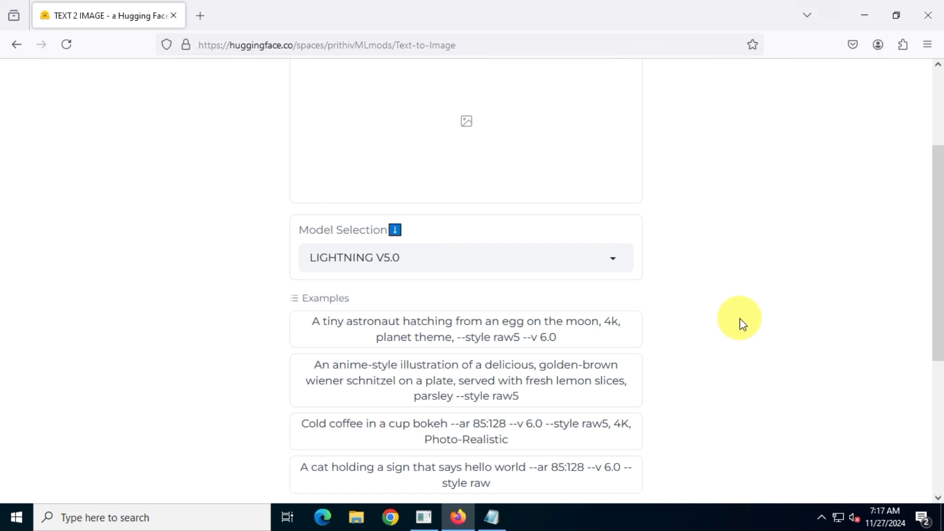
pyautogui.scroll(3)
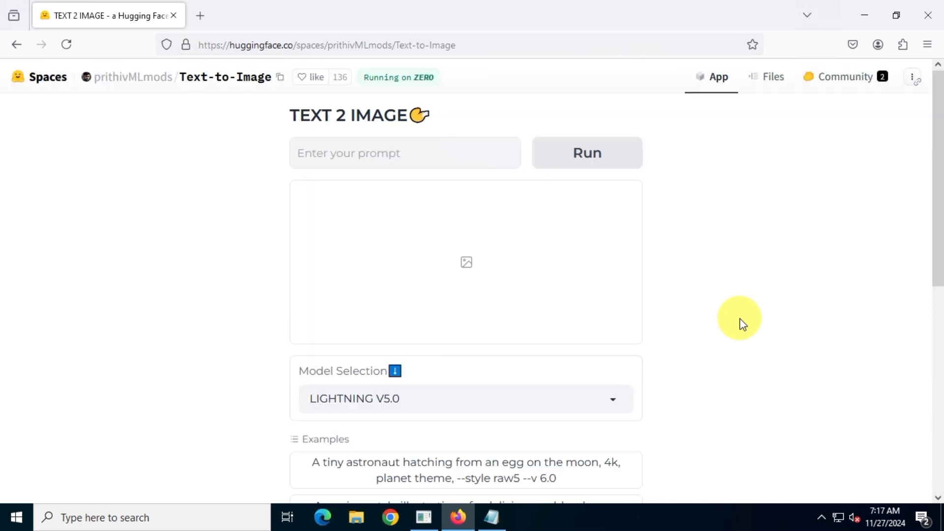
pyautogui.click(494, 518)
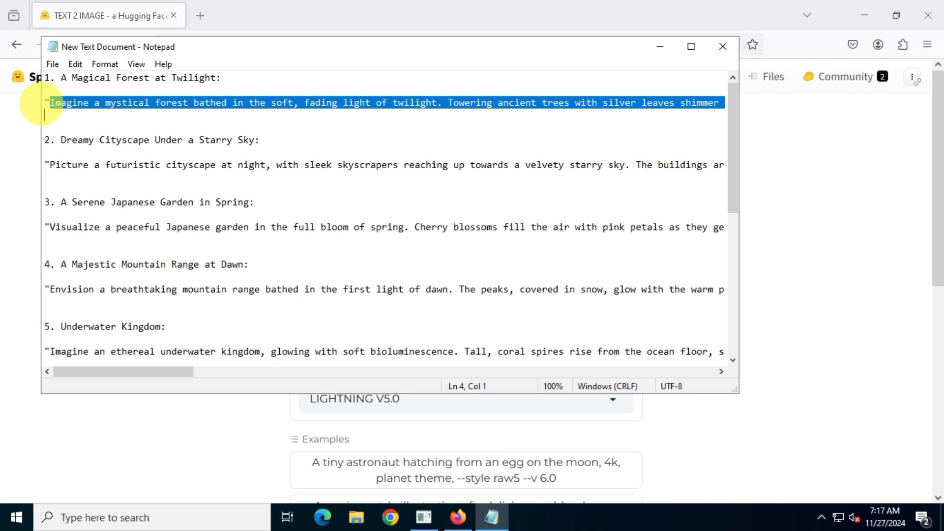
pyautogui.moveTo(659, 47)
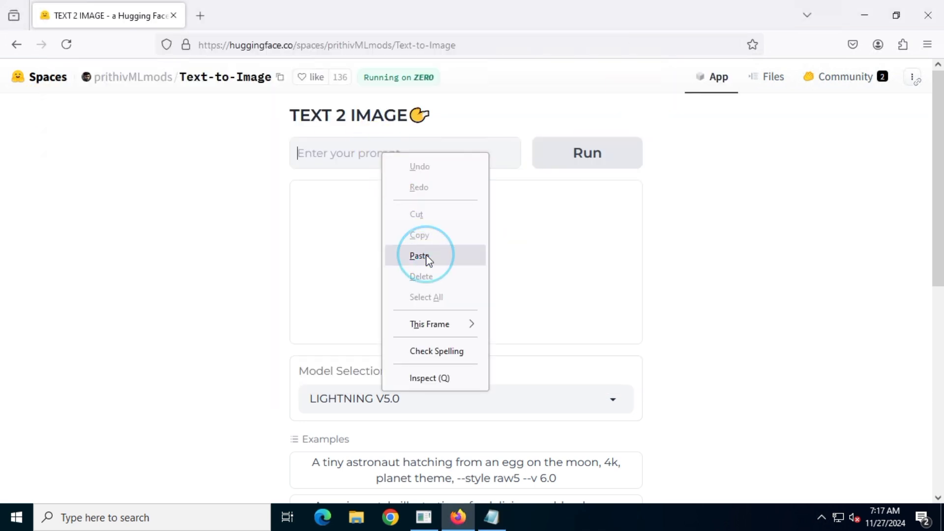
pyautogui.click(417, 256)
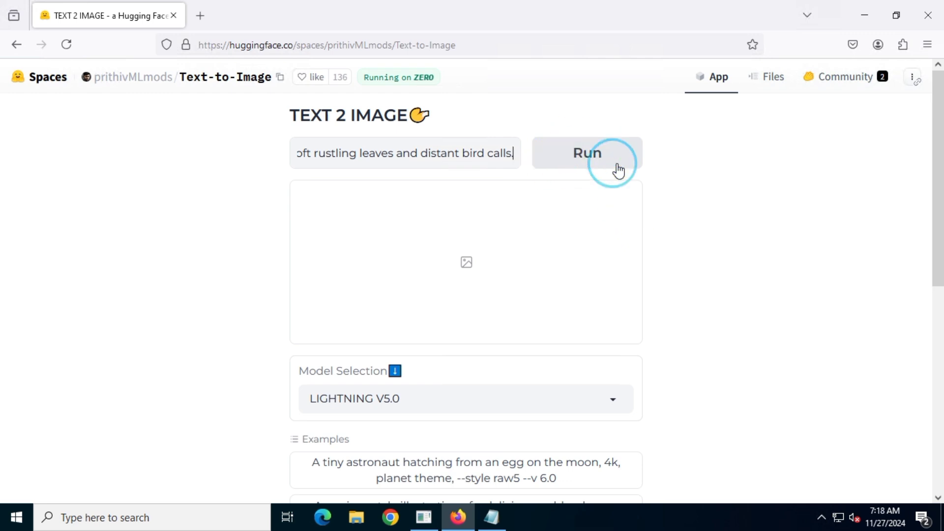
# - Generate the glowing-stream forest image and save it to the Desktop as PNG
pyautogui.click(587, 152)
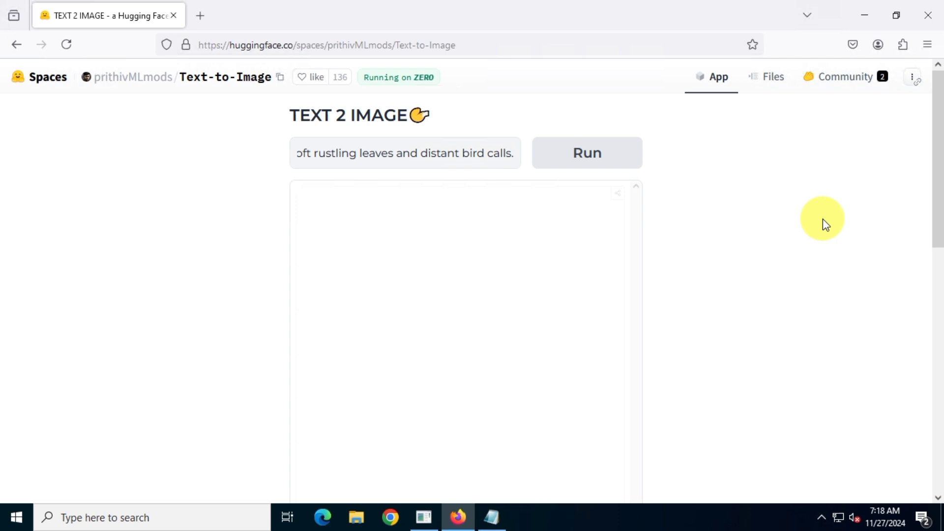
pyautogui.scroll(-3)
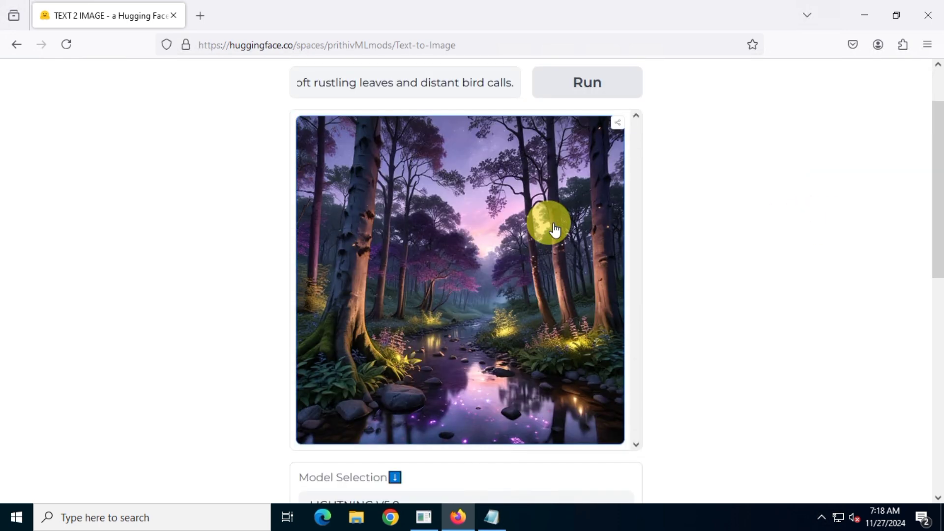
pyautogui.rightClick(551, 228)
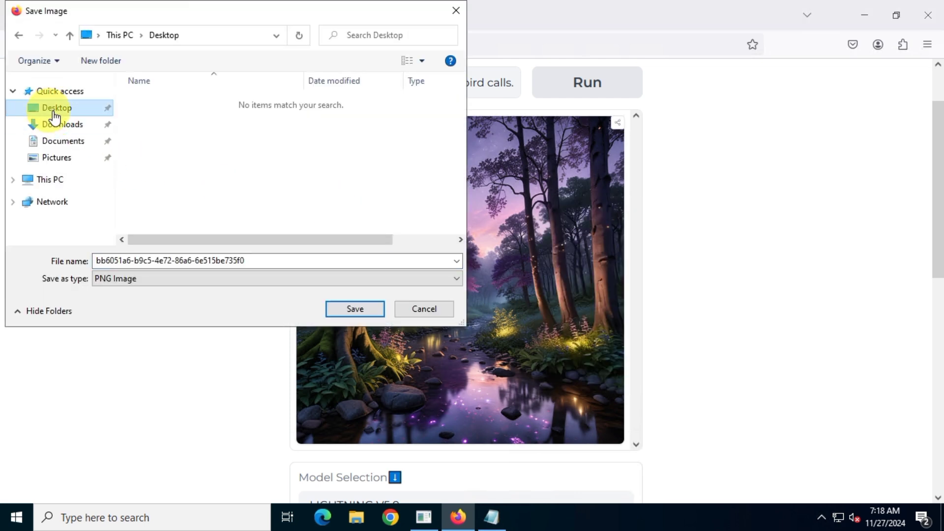
pyautogui.click(355, 309)
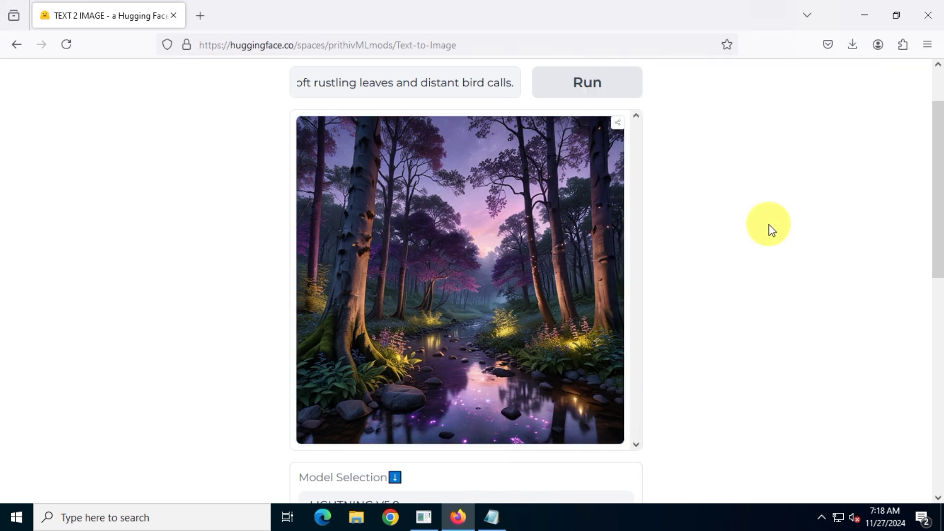
# - Generate the snowy mountain sunset image and save it
pyautogui.click(490, 517)
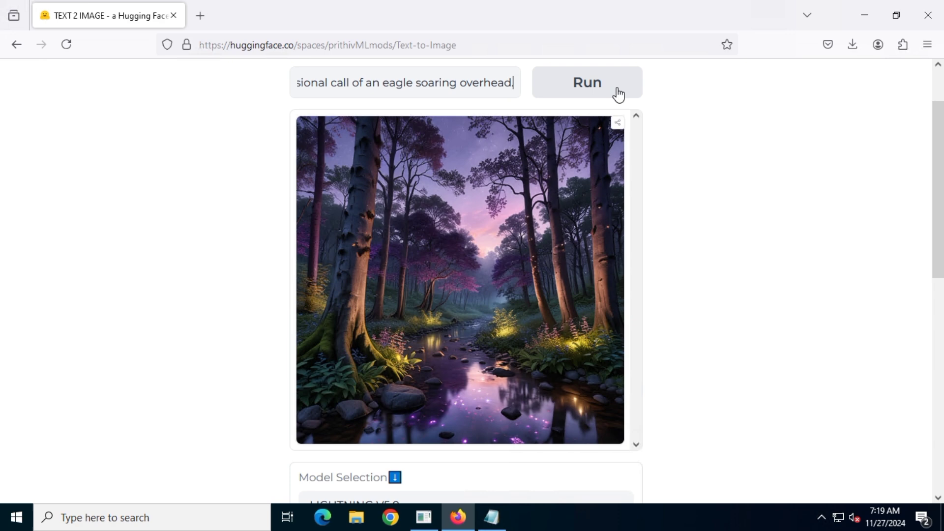
pyautogui.click(587, 82)
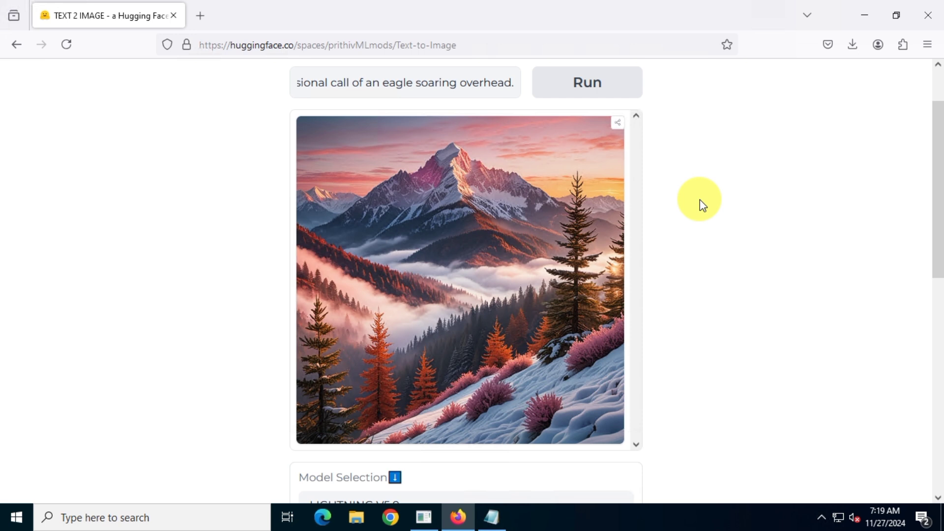
pyautogui.moveTo(835, 221)
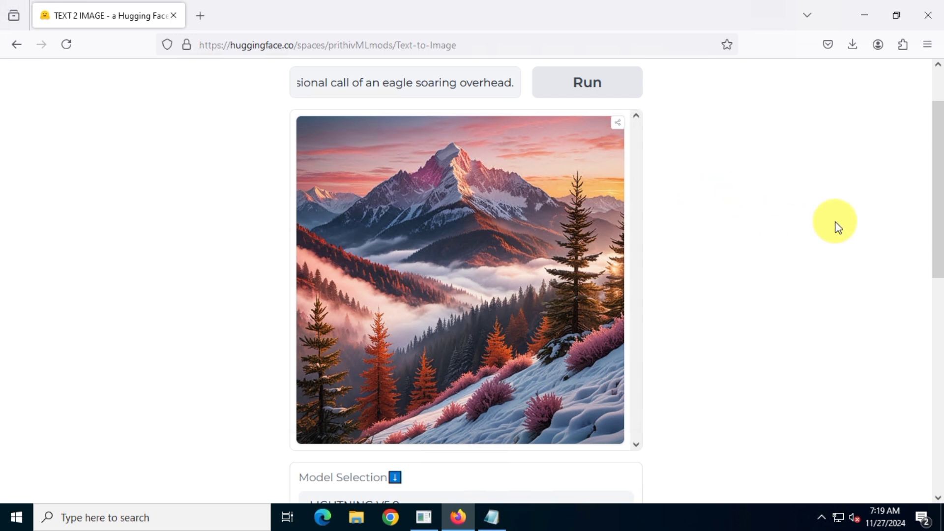
pyautogui.rightClick(576, 255)
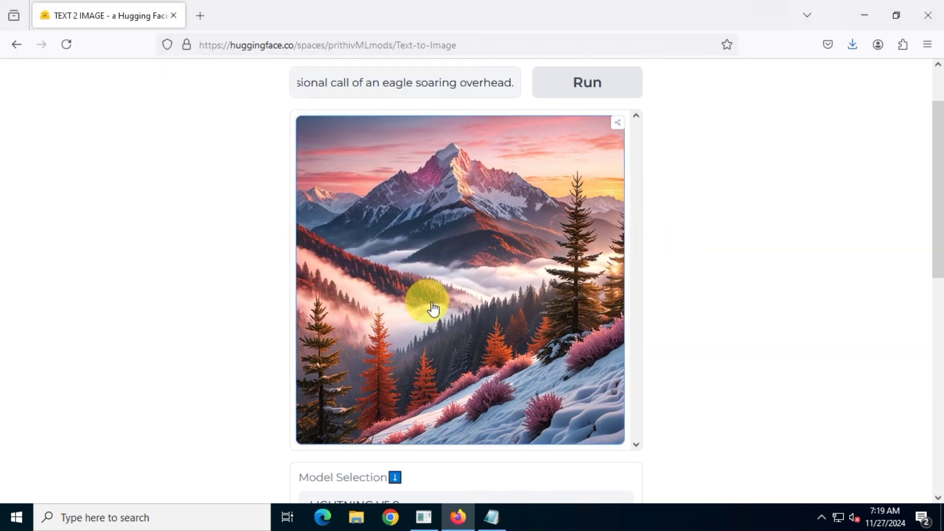
pyautogui.moveTo(746, 265)
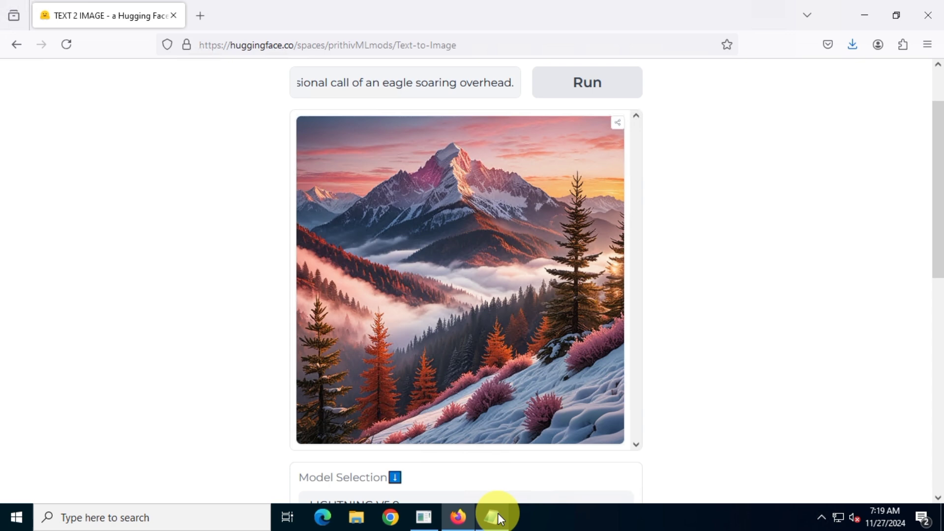
# - Run another prompt from the notes, leaving three image files on the Desktop
pyautogui.click(491, 514)
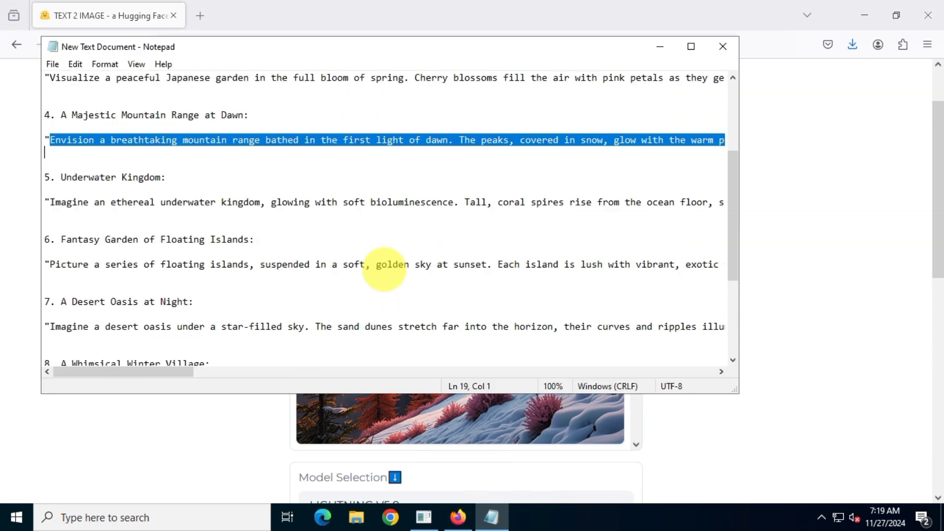
pyautogui.scroll(-3)
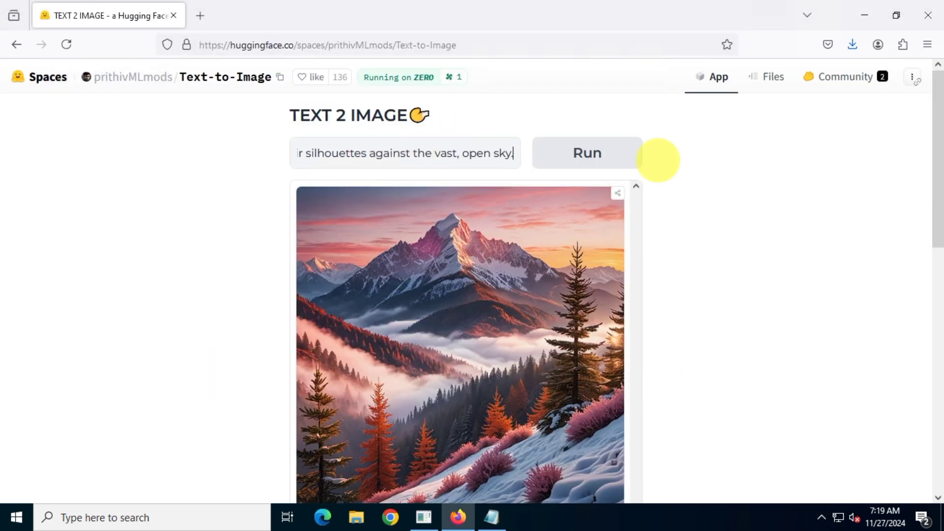
pyautogui.click(587, 153)
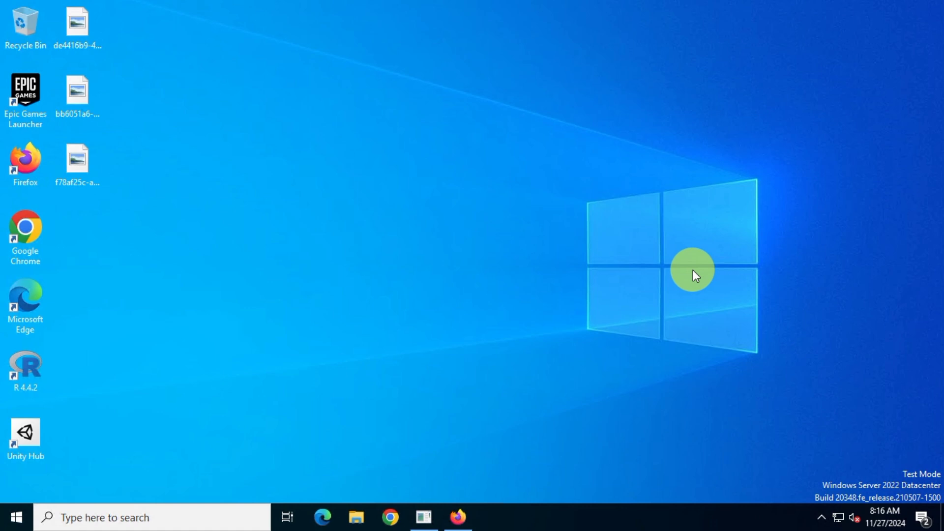
# - Upload the first Desktop image, the purple forest stream picture, as the upscaler input
pyautogui.click(458, 516)
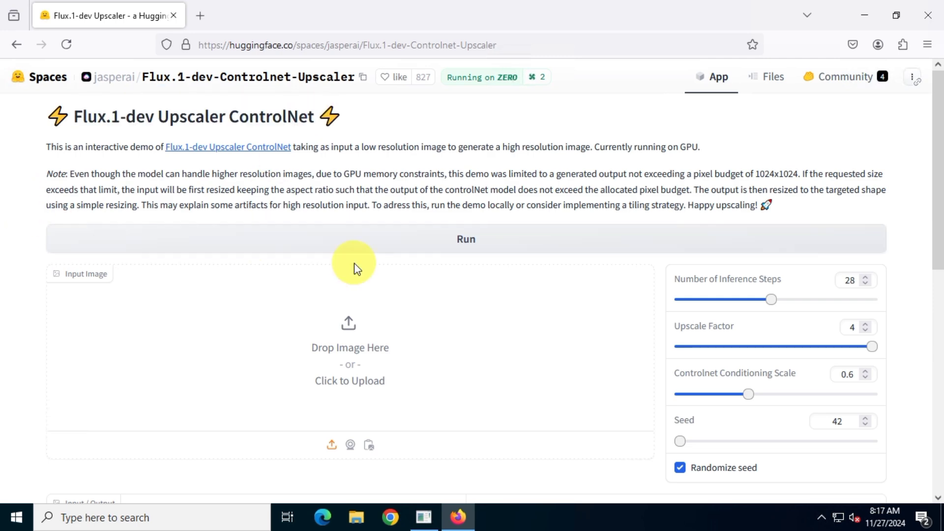
pyautogui.scroll(-3)
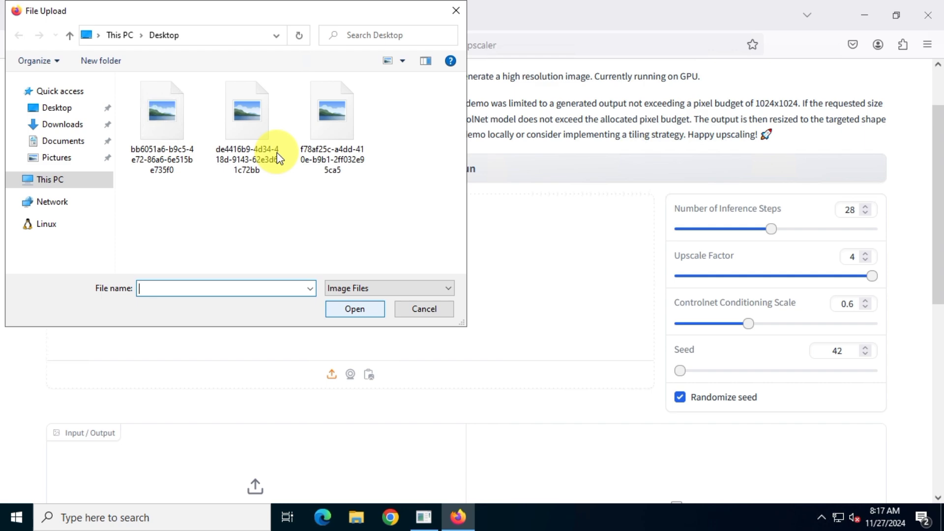
pyautogui.click(162, 110)
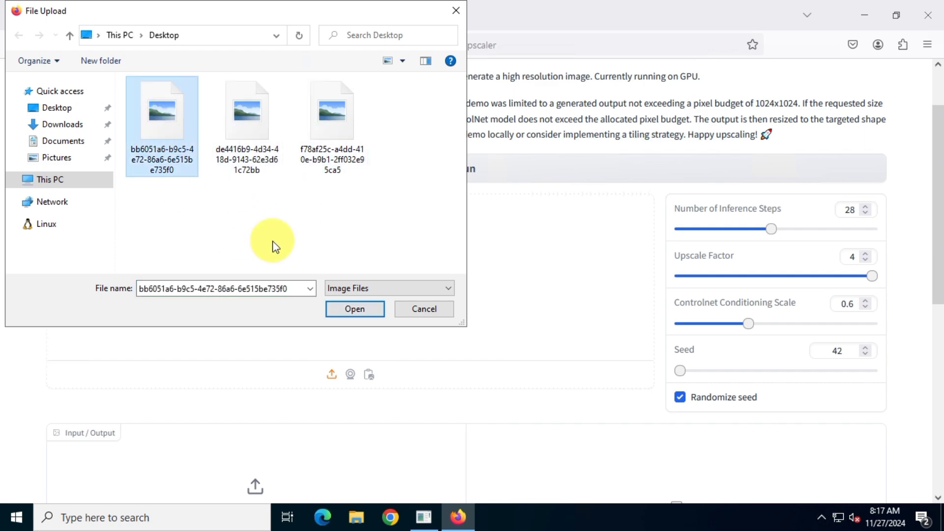
pyautogui.click(355, 309)
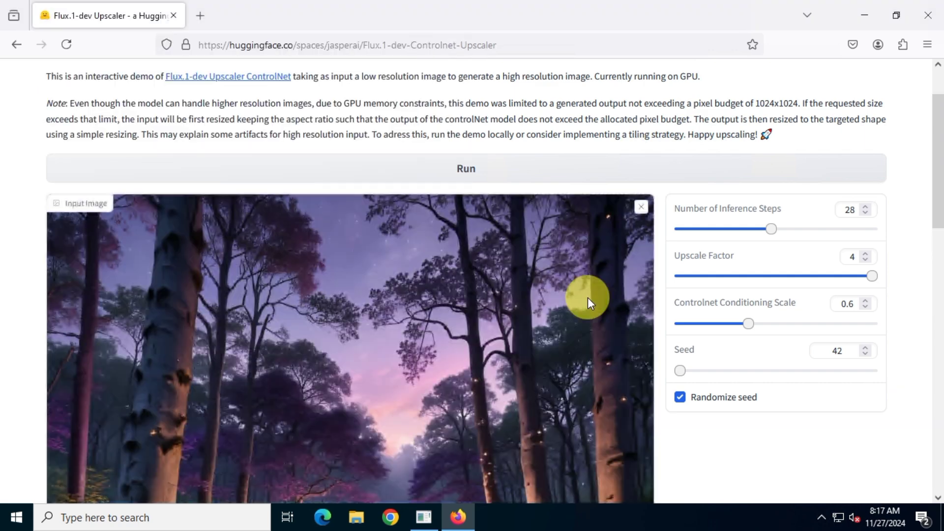
pyautogui.scroll(-3)
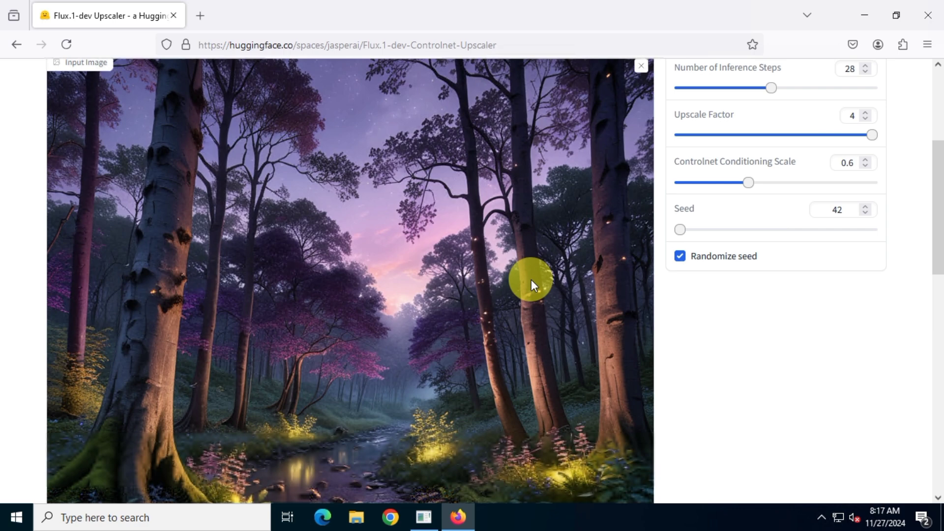
pyautogui.scroll(-3)
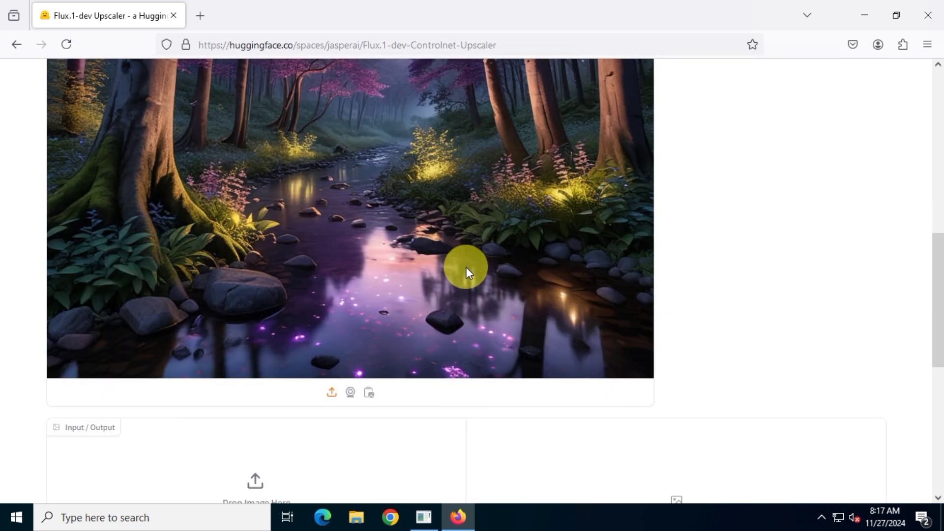
pyautogui.scroll(-3)
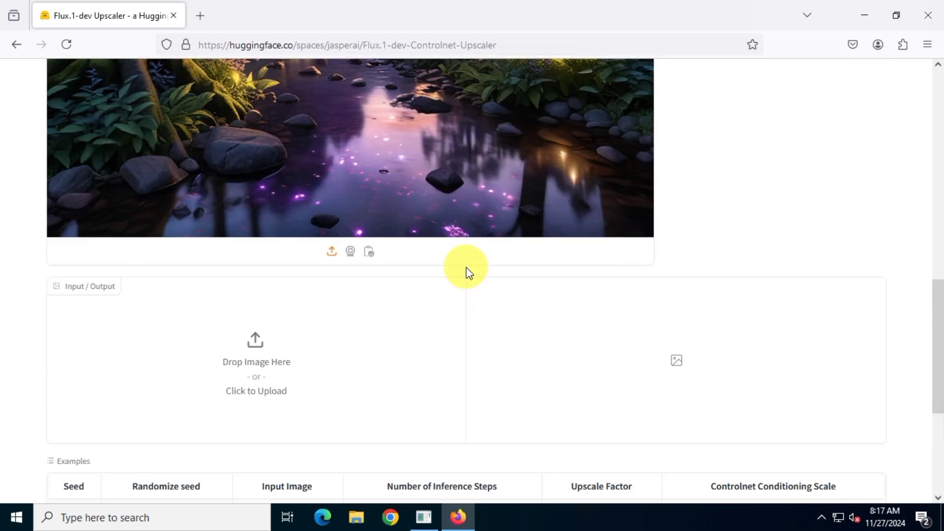
pyautogui.scroll(3)
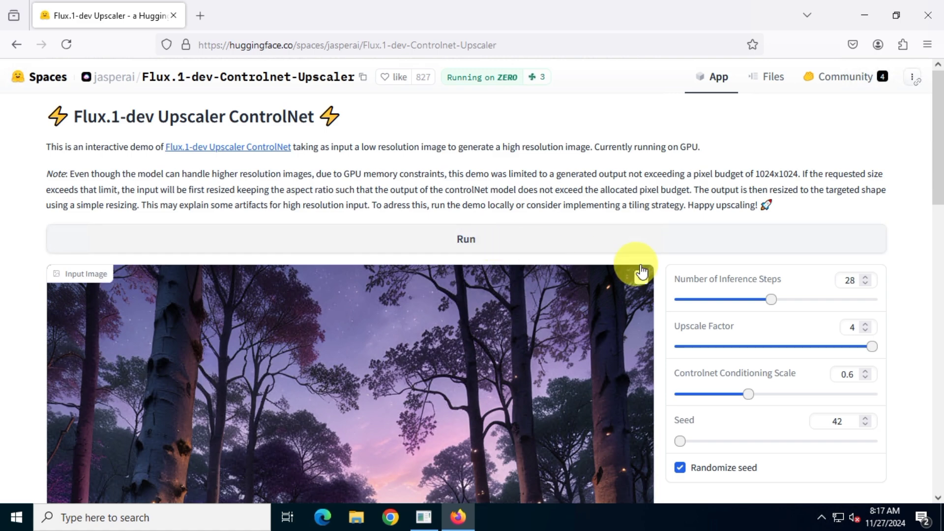
# - Upscale the forest image to 4096x4096 and view the before/after comparison slider
pyautogui.click(465, 239)
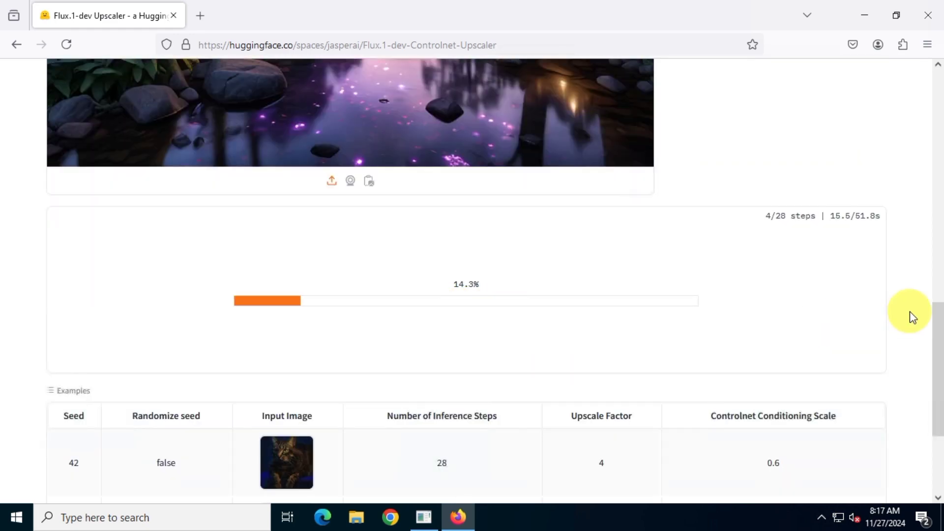
pyautogui.scroll(3)
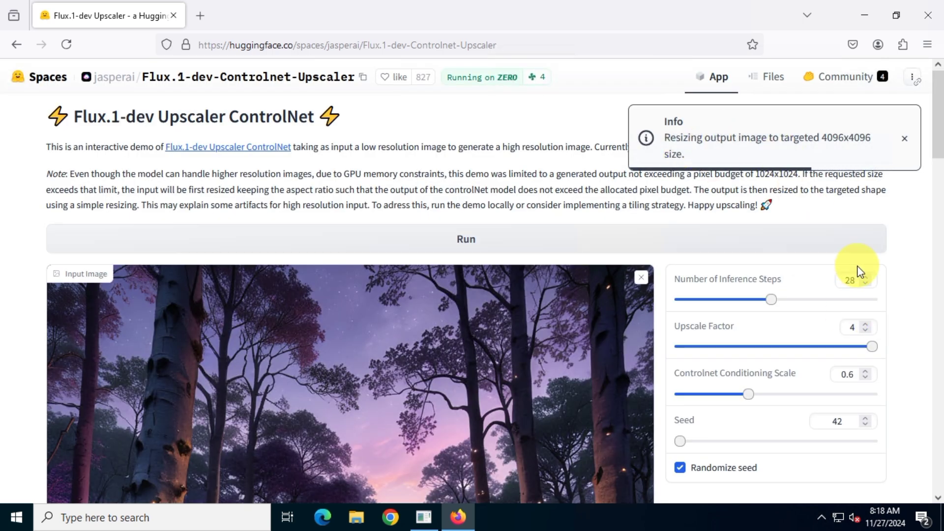
pyautogui.scroll(-3)
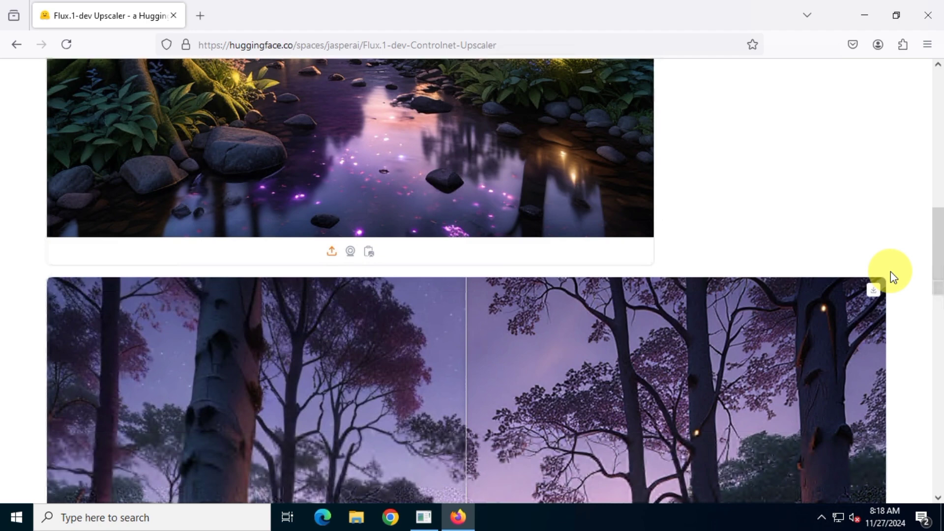
pyautogui.scroll(-3)
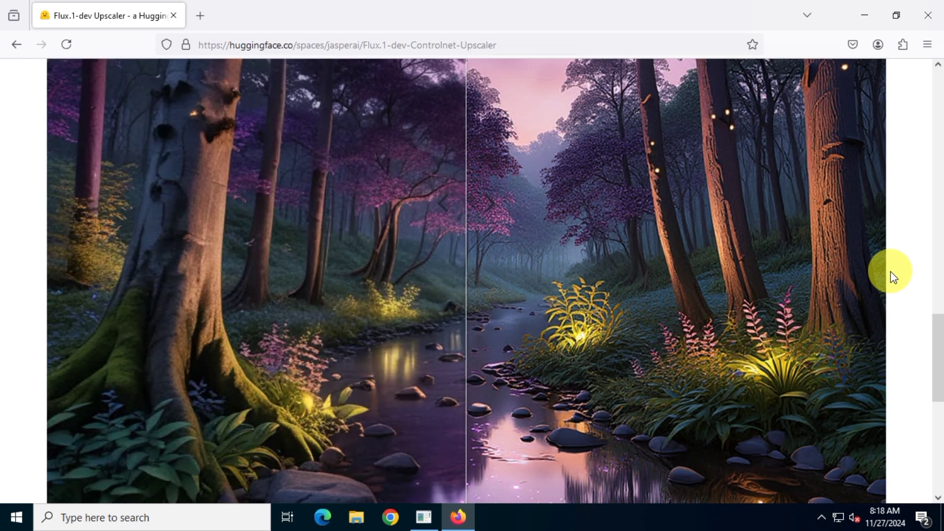
pyautogui.scroll(-3)
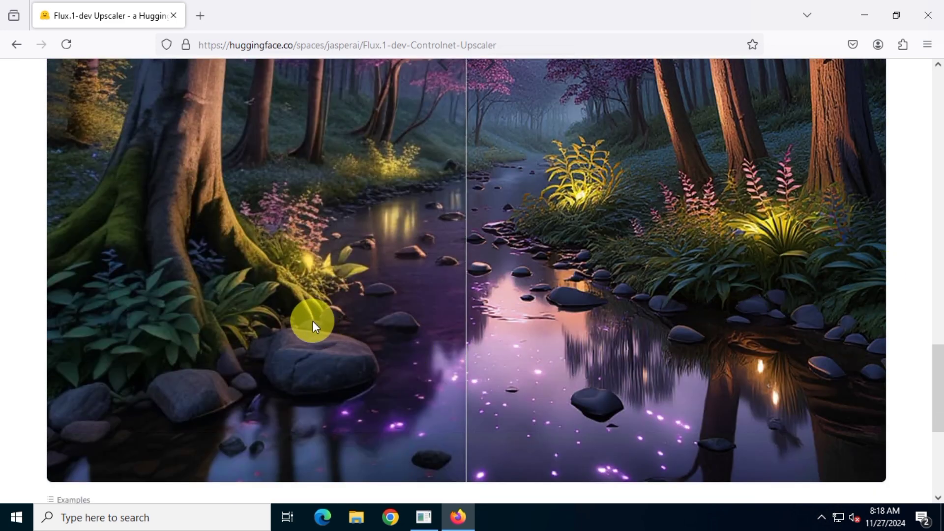
pyautogui.moveTo(881, 320)
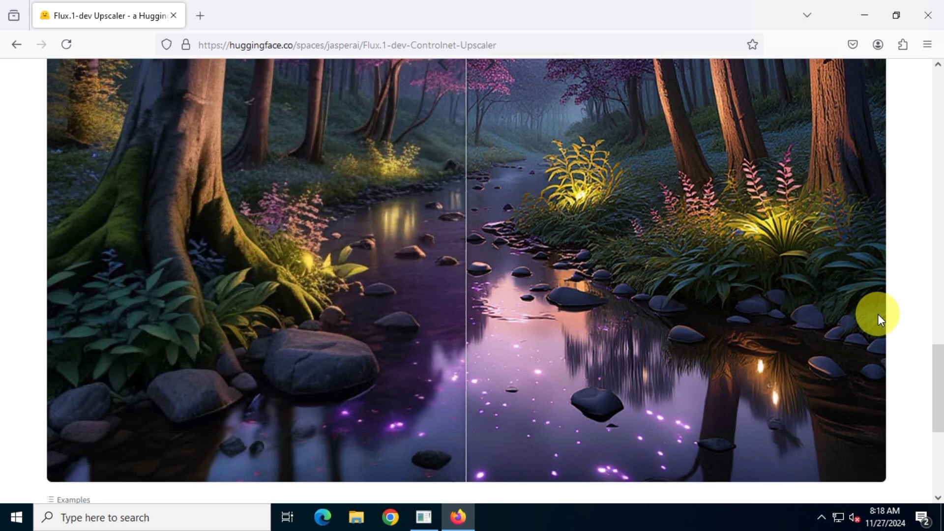
pyautogui.scroll(-3)
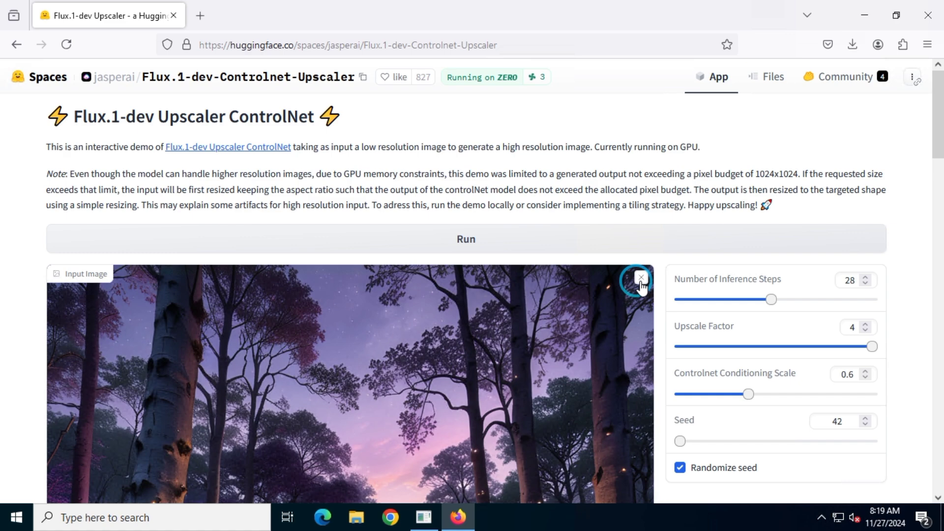
# - Replace the forest input with the desert oasis image and upscale it
pyautogui.click(641, 291)
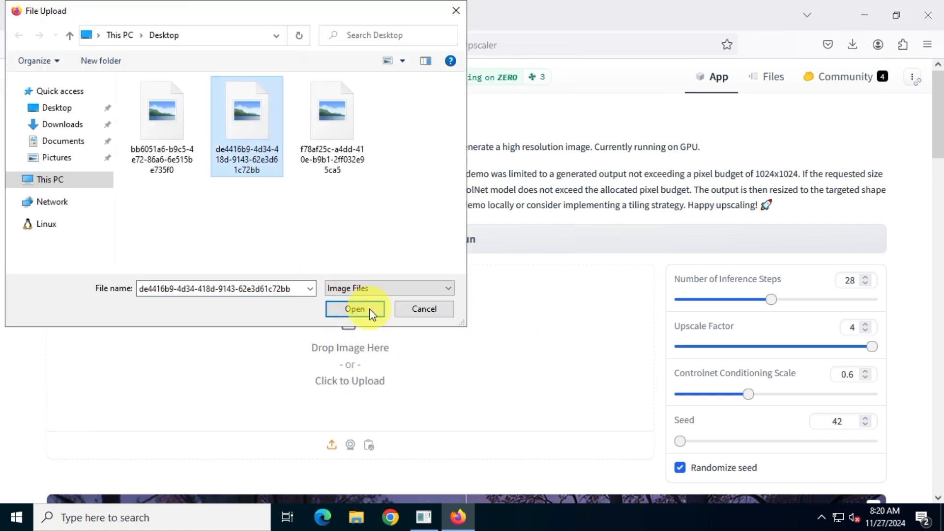
pyautogui.click(356, 310)
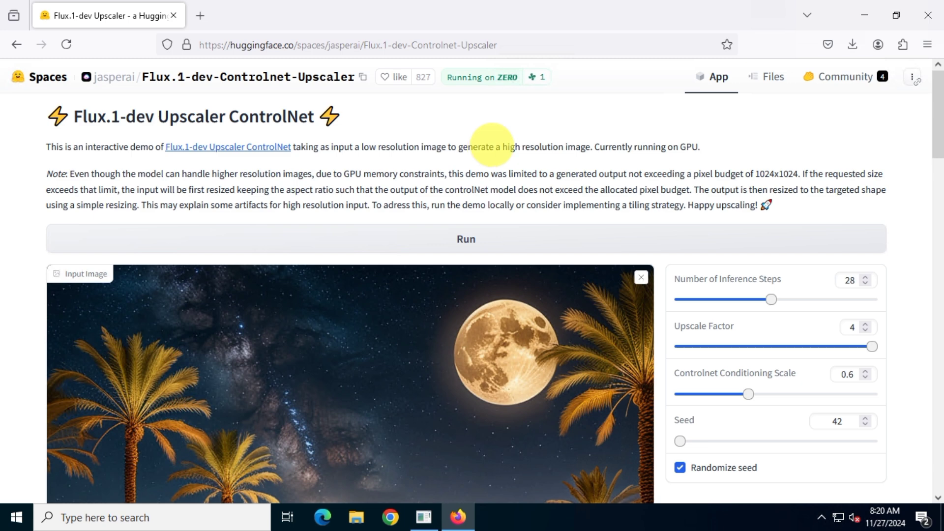
pyautogui.click(465, 239)
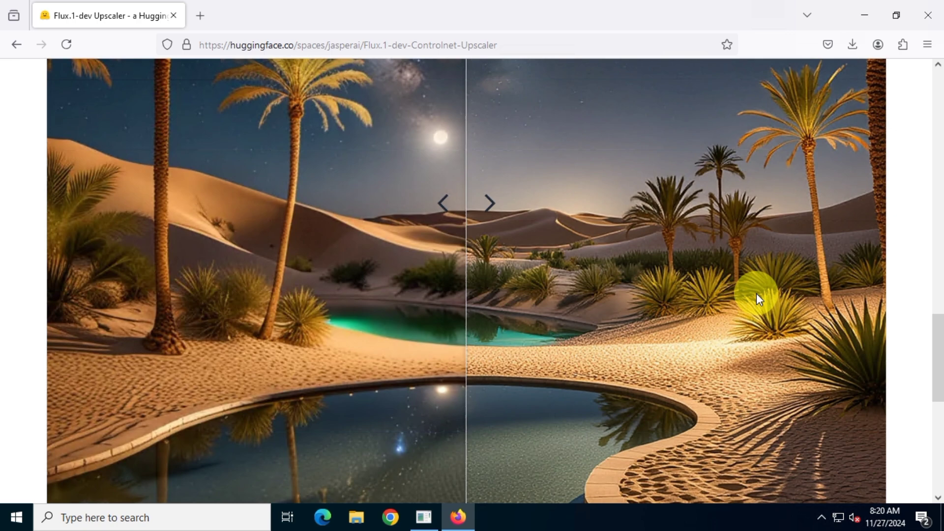
# - Upscale the mountain image and drag its comparison split far to the left
pyautogui.click(490, 202)
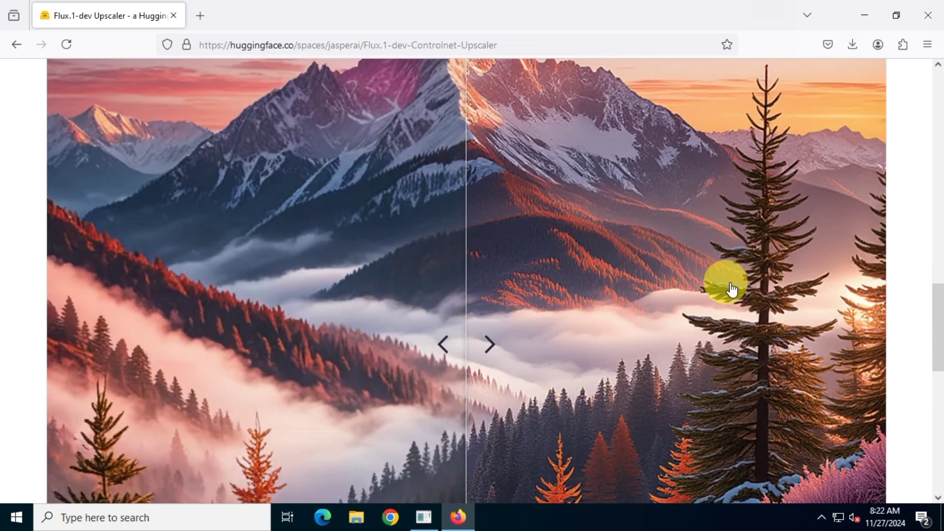
pyautogui.scroll(-3)
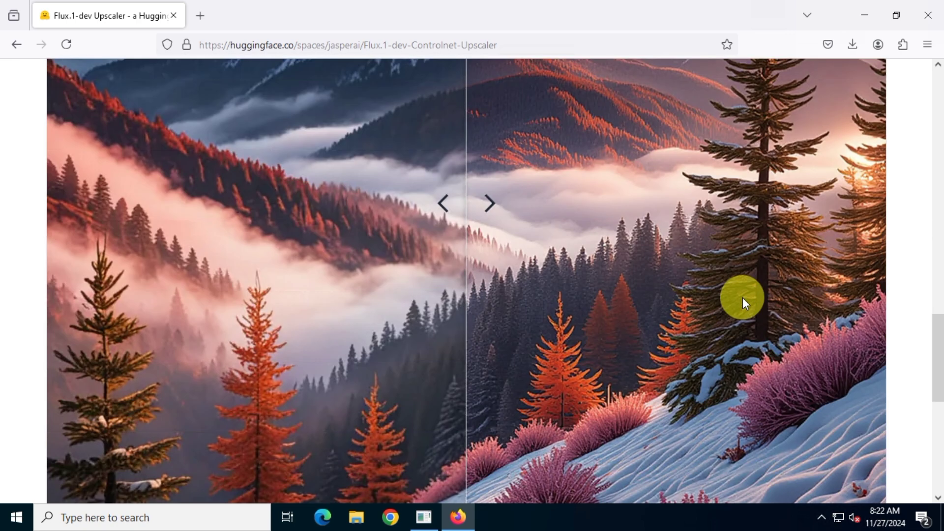
pyautogui.scroll(-3)
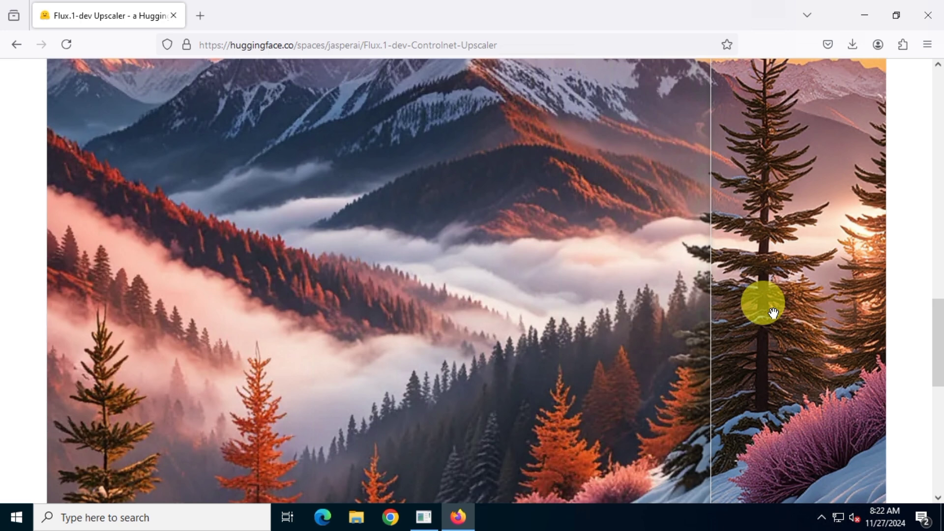
pyautogui.moveTo(772, 313); pyautogui.dragTo(228, 314)
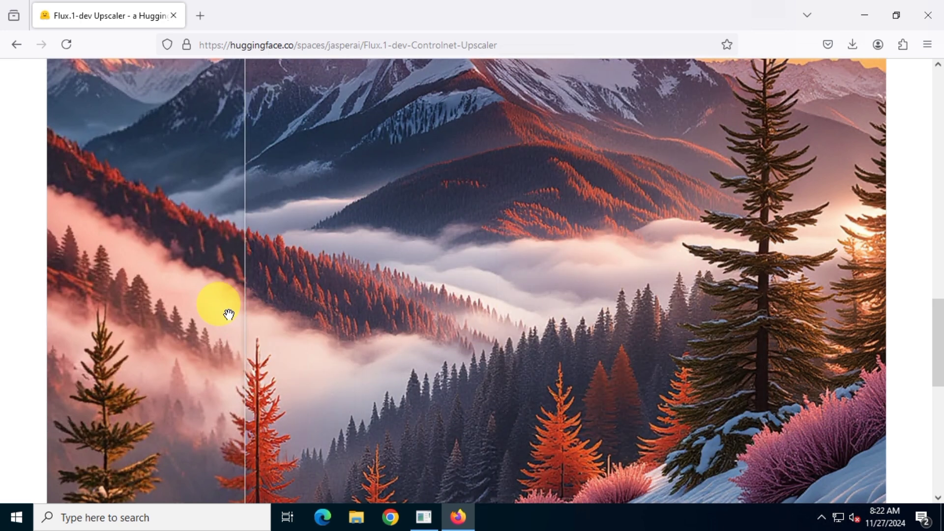